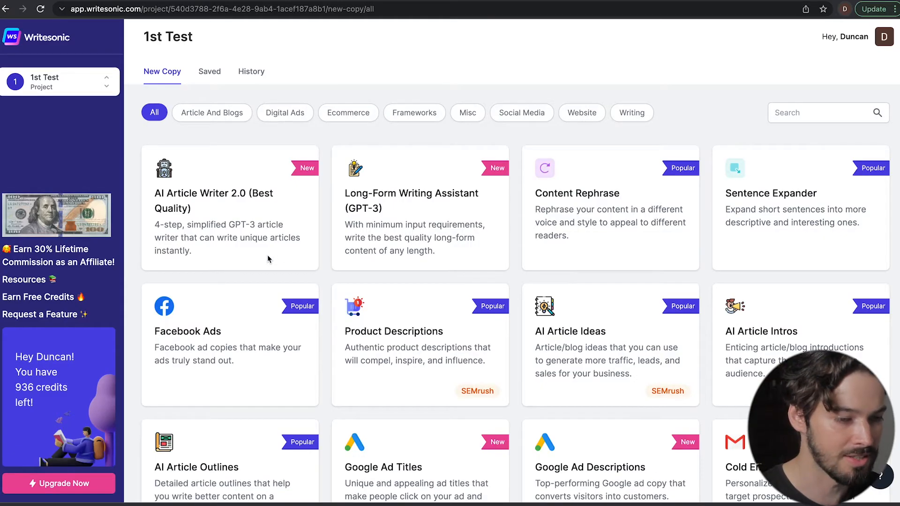
Step: Start an AI Article Writer 2.0 article with 'Solar panels' as the topic
left_click(214, 201)
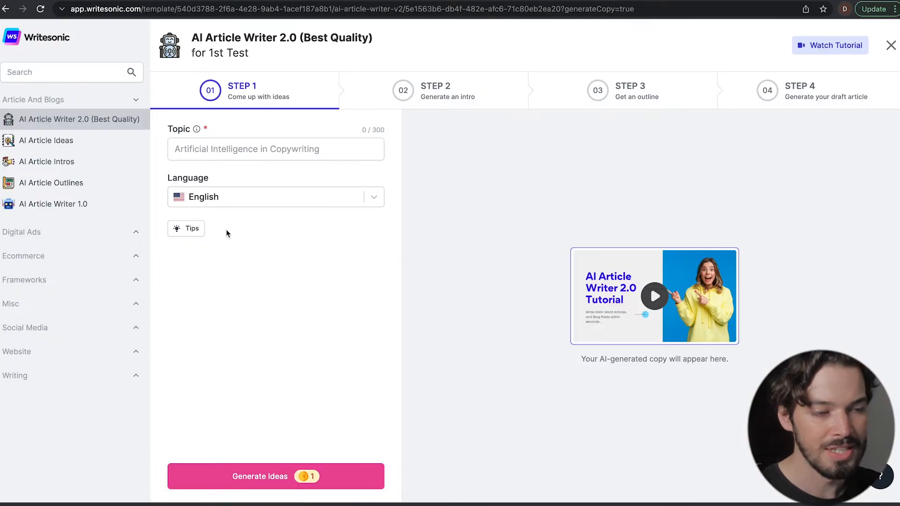
left_click(275, 149)
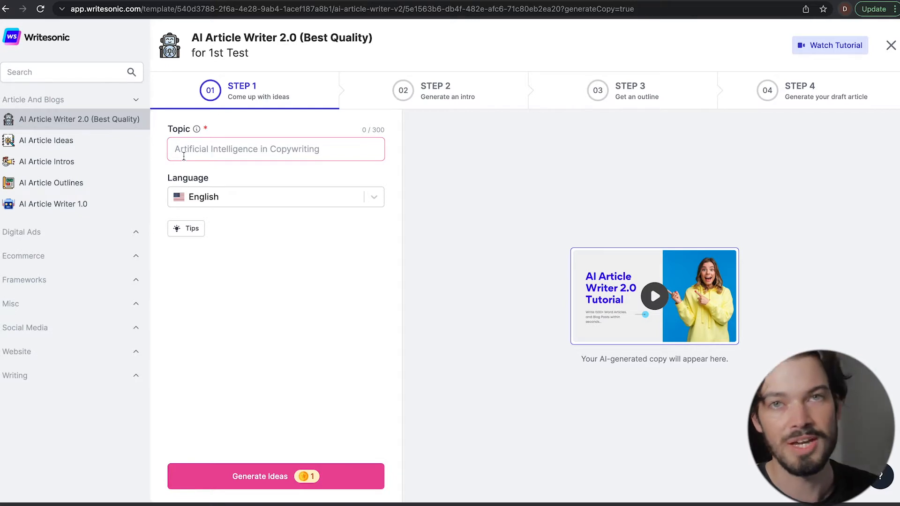
type("Solar panels")
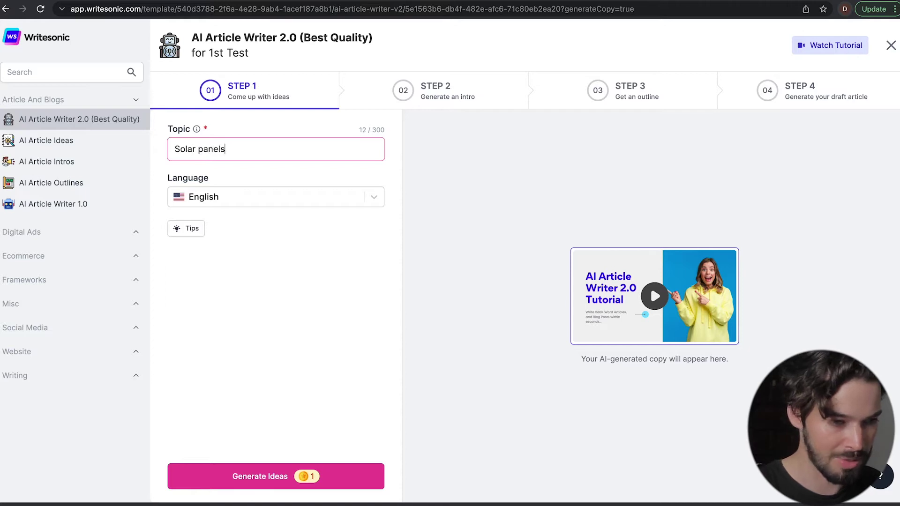
mouse_move(246, 482)
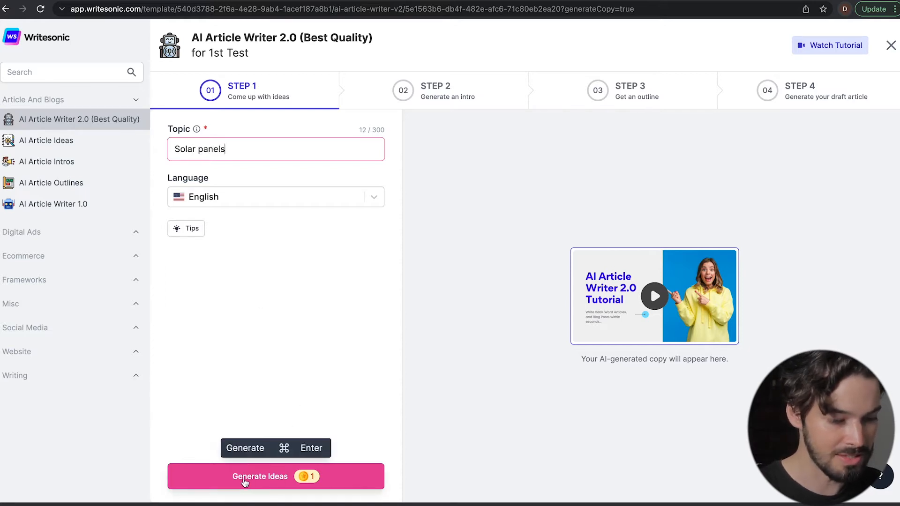
Step: Generate title ideas and choose 'Solar Panels: The Ultimate Guide for Your Home'
left_click(246, 476)
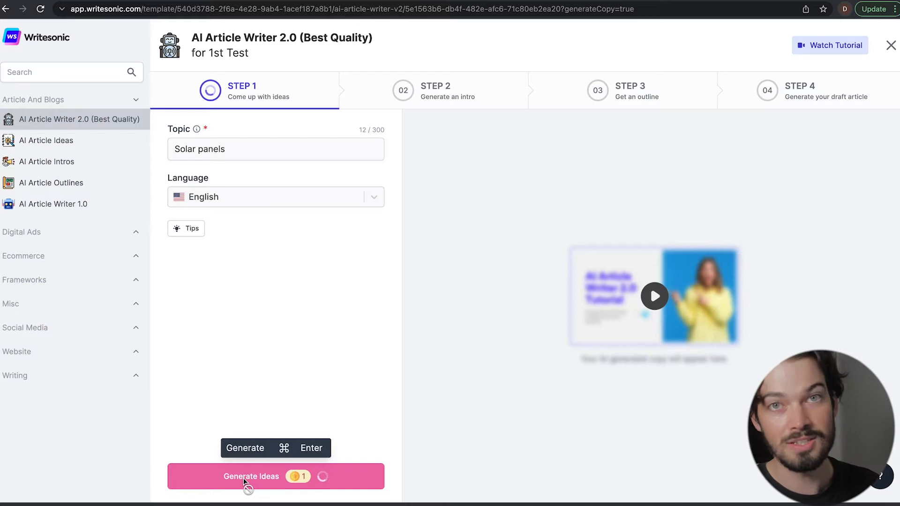
left_click(244, 480)
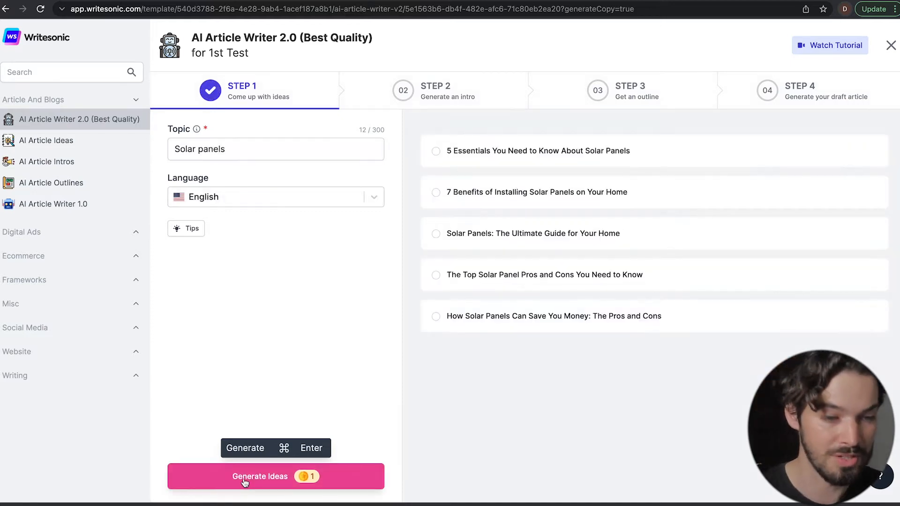
mouse_move(495, 244)
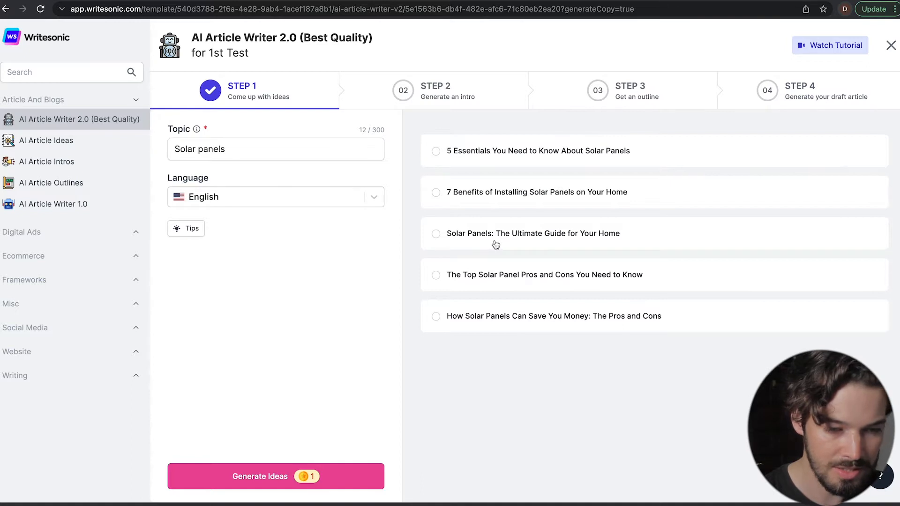
mouse_move(517, 245)
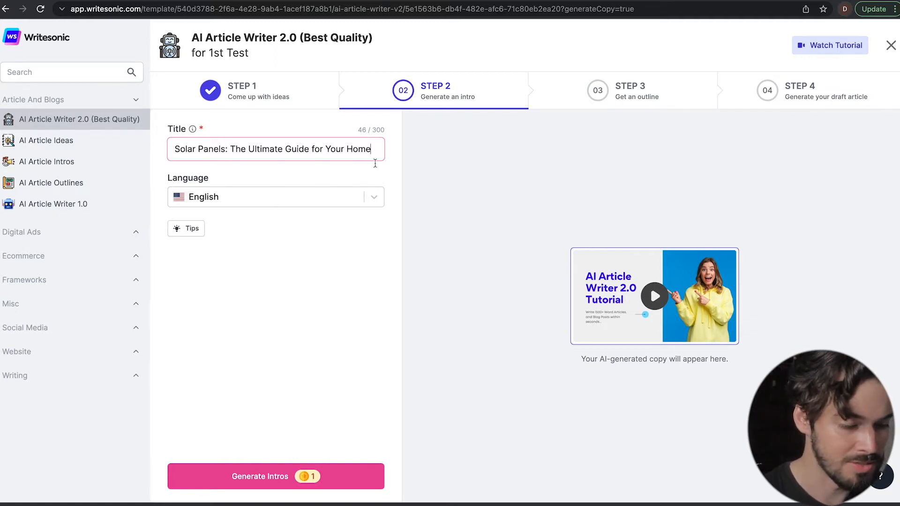
Step: Generate intros and choose the one about cutting high electricity bills with solar panels
left_click(275, 476)
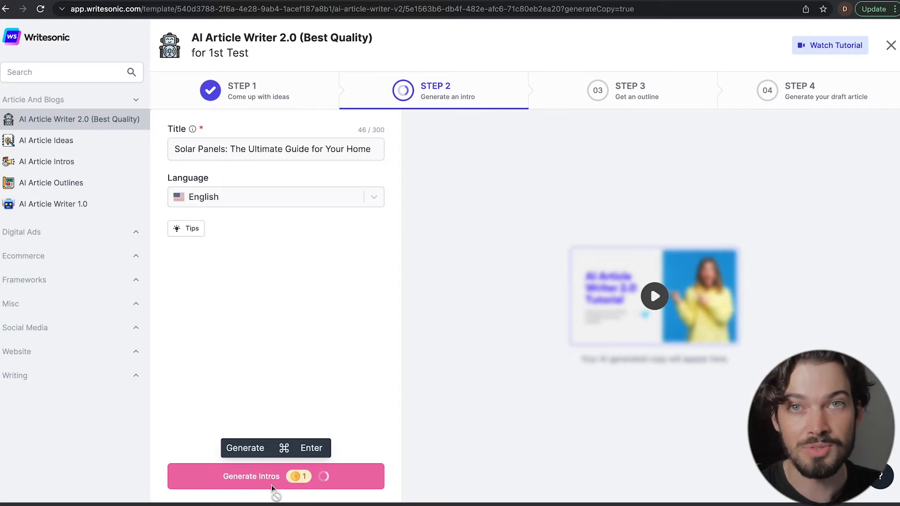
left_click(272, 487)
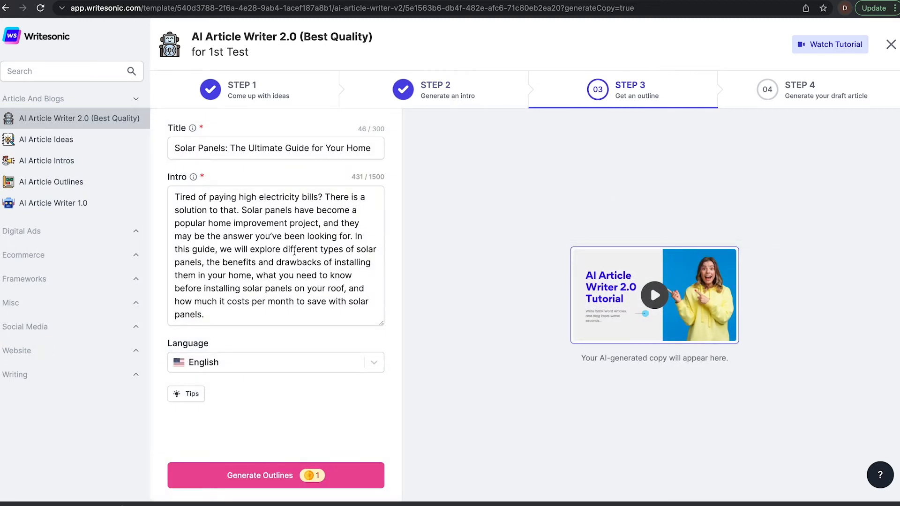
mouse_move(346, 467)
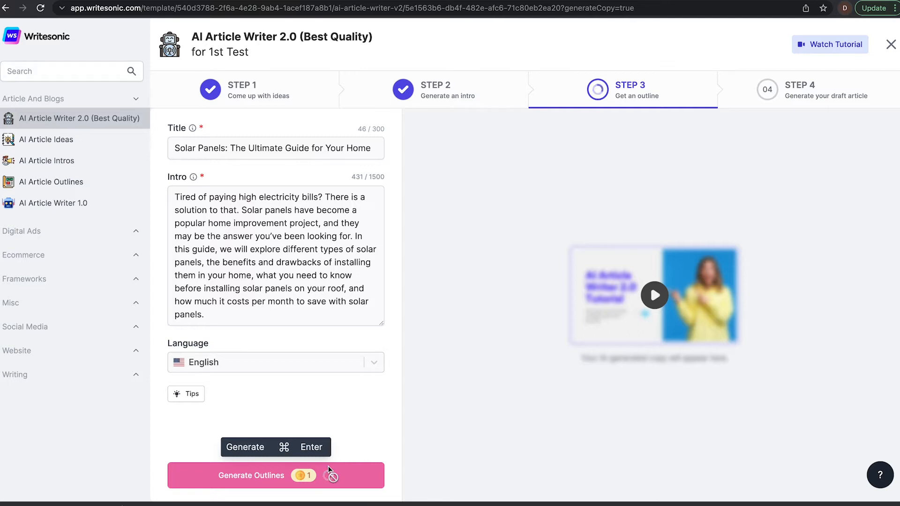
Step: Generate outline options for the solar panels guide
left_click(275, 475)
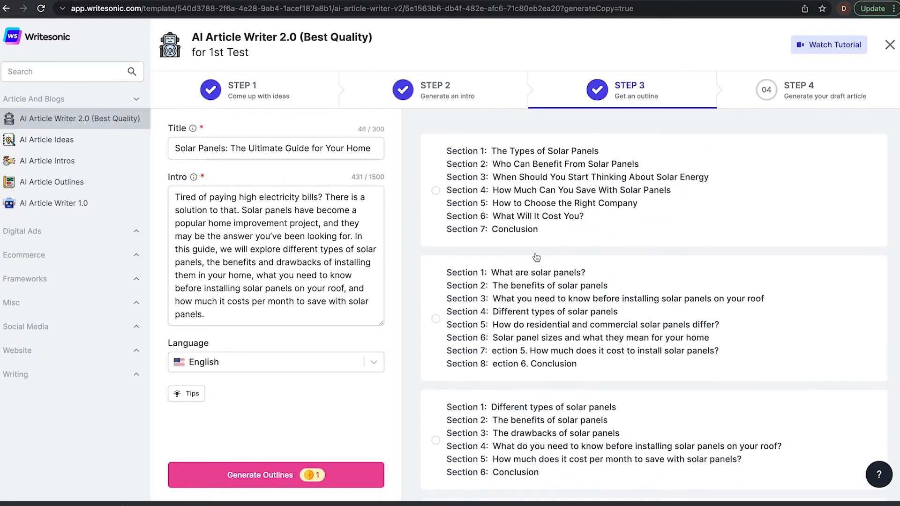
mouse_move(525, 200)
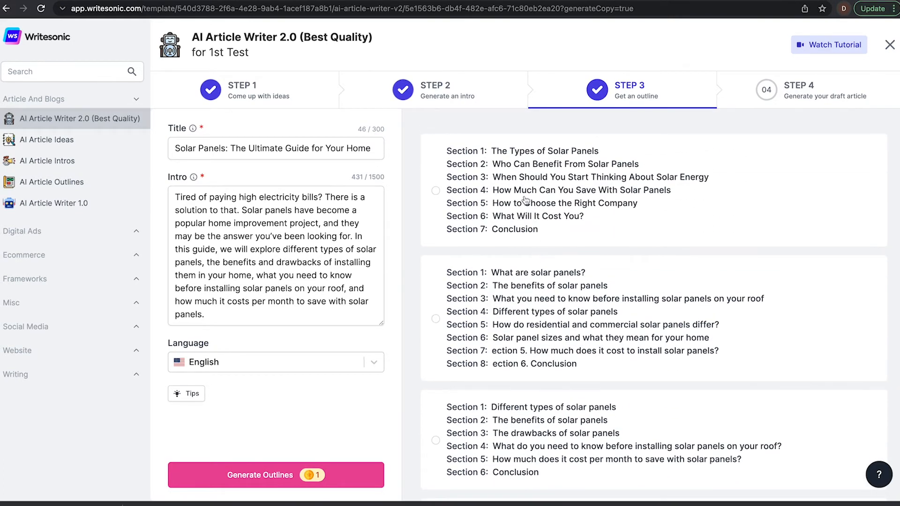
Step: Select the first seven-section outline starting with 'The Types of Solar Panels', briefly adding then removing an eighth section
left_click(436, 190)
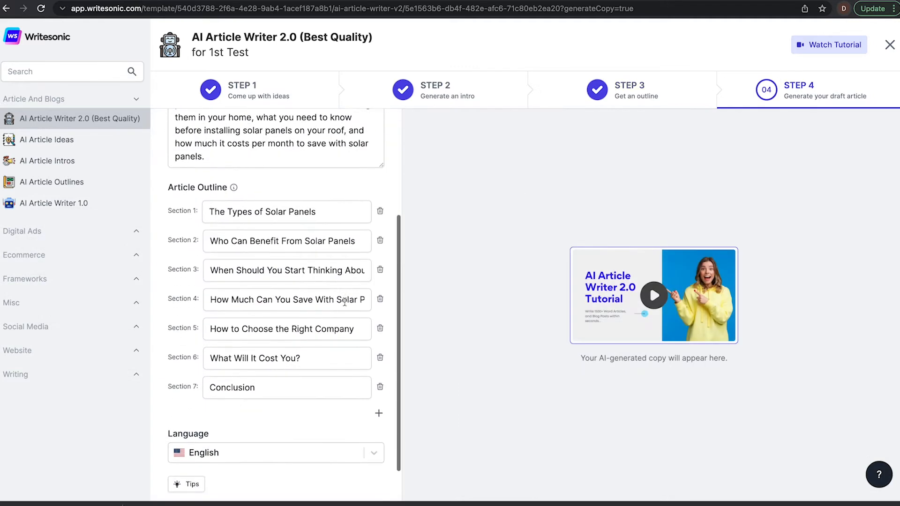
scroll("down", 3)
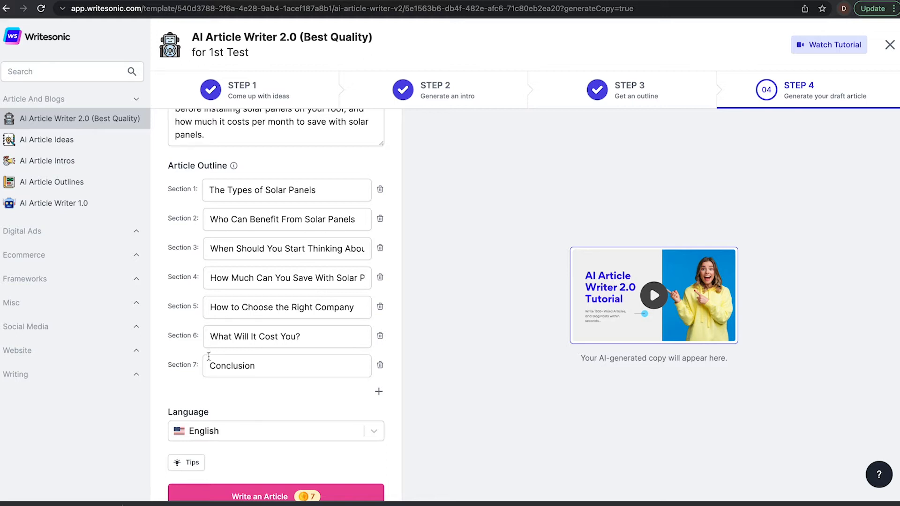
left_click(378, 392)
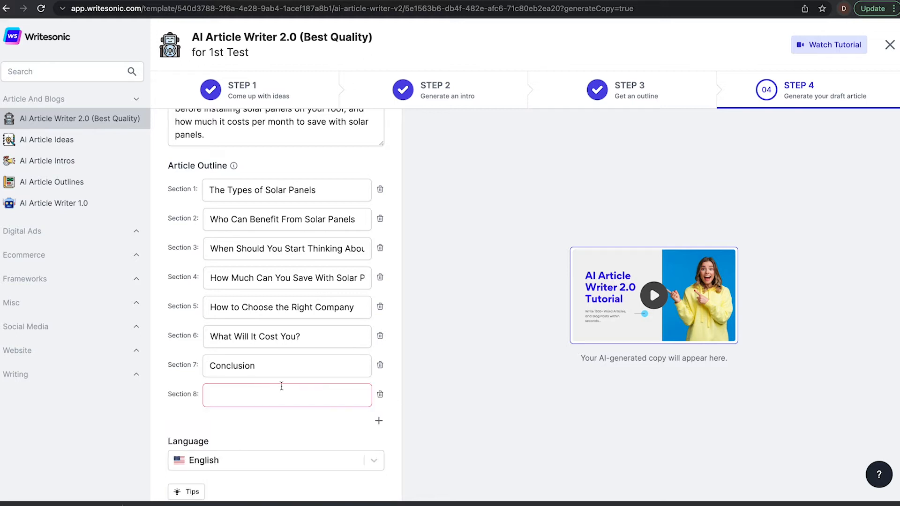
left_click(379, 394)
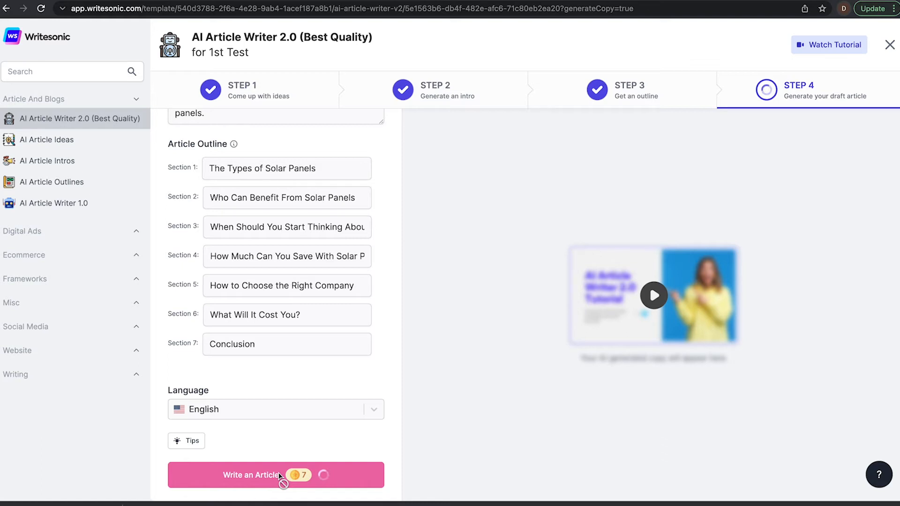
Step: Write the full article and review the draft through 'What Will It Cost You?' and 'Conclusion'
left_click(275, 474)
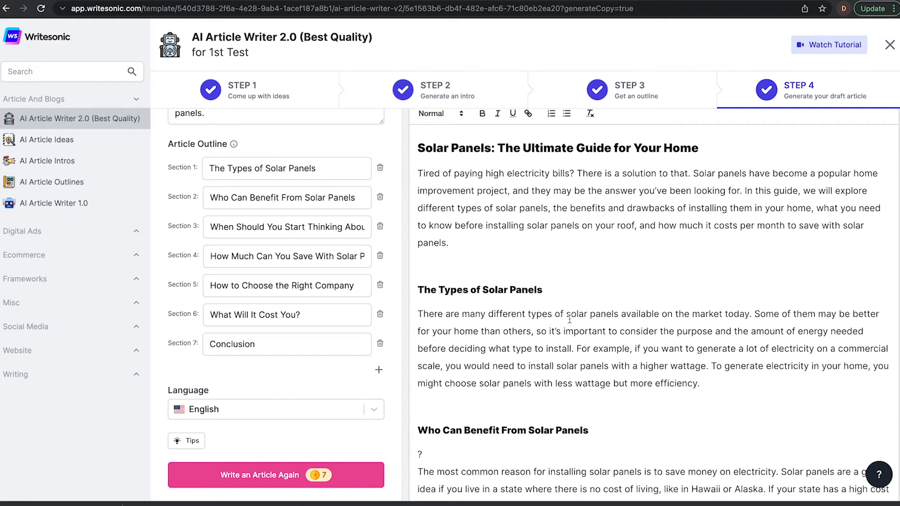
mouse_move(531, 313)
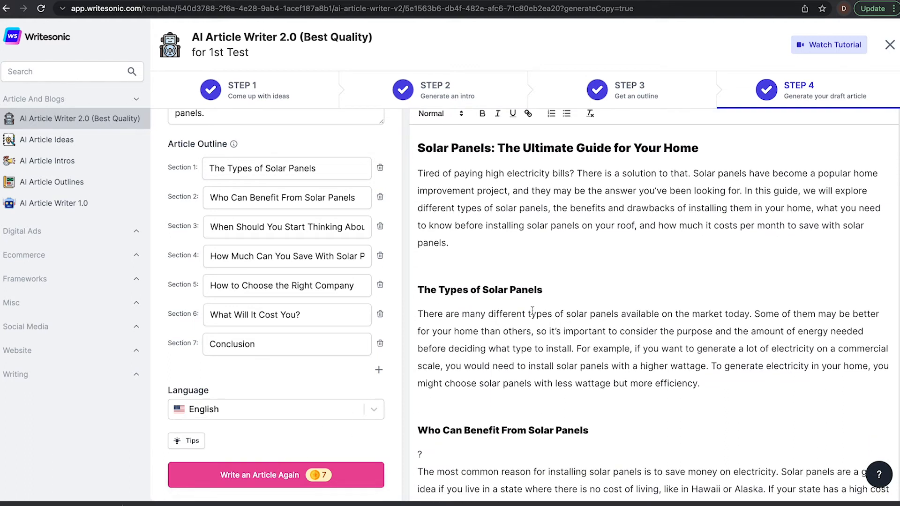
scroll("down", 3)
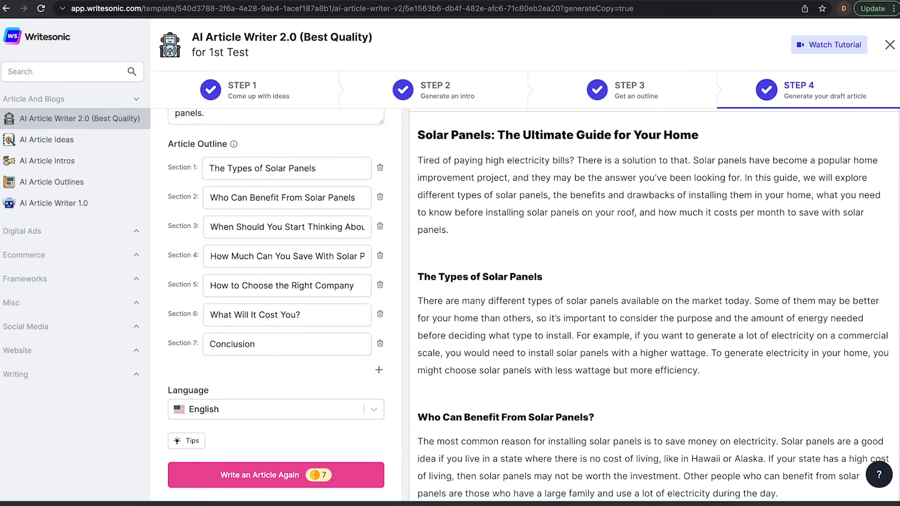
scroll("down", 3)
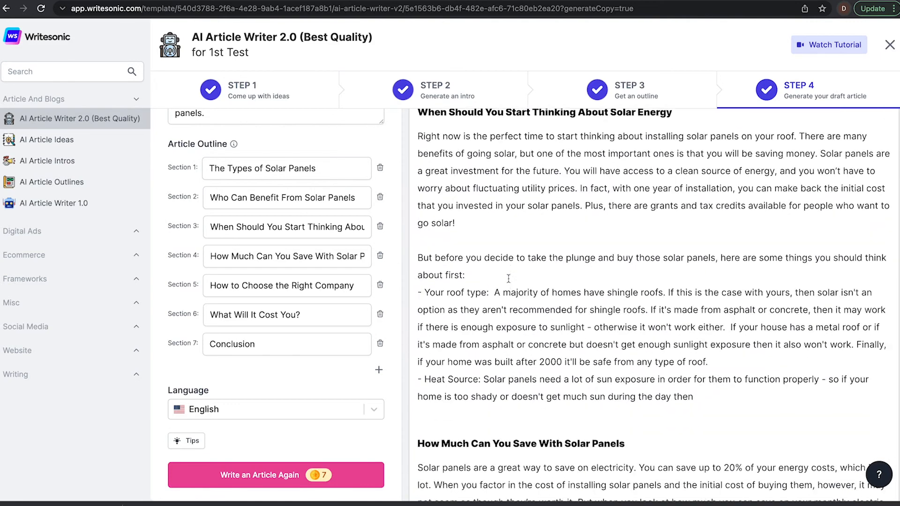
scroll("down", 3)
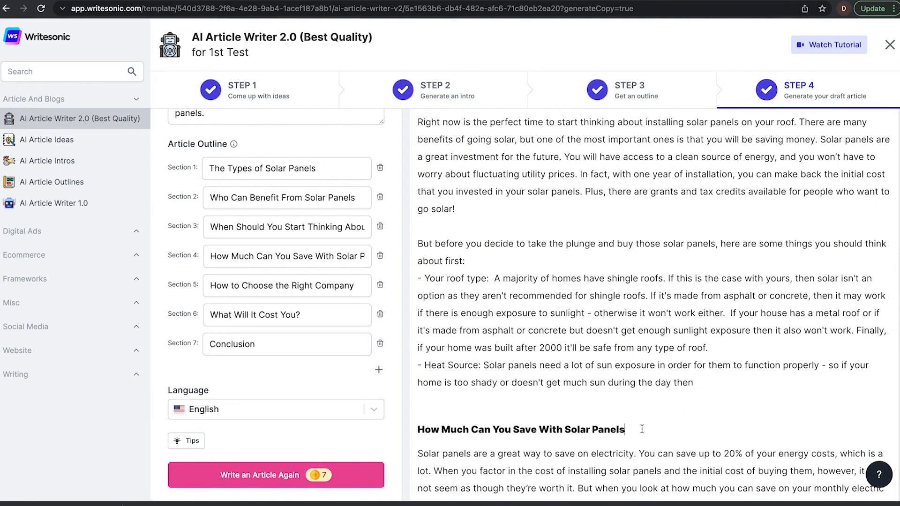
scroll("down", 3)
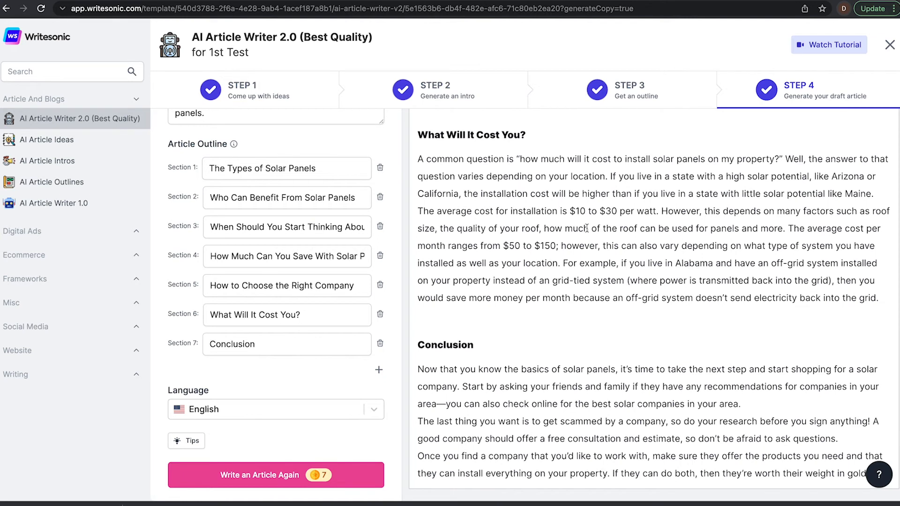
Step: Highlight the installation cost range, then download the finished solar panels article
left_click_drag(561, 211, 645, 211)
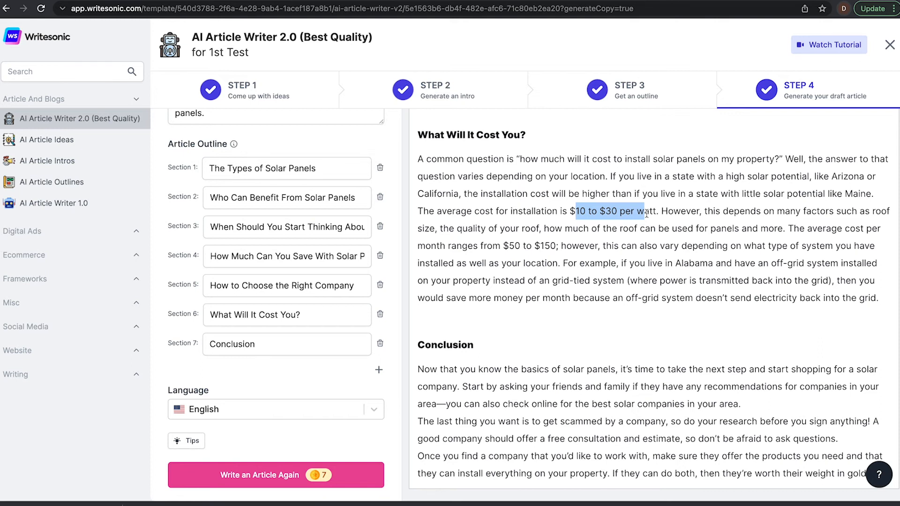
mouse_move(664, 411)
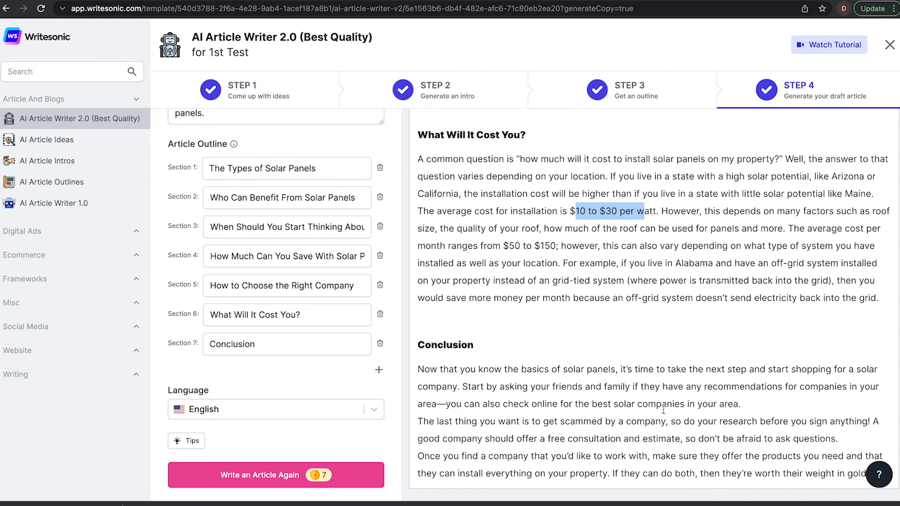
scroll("down", 3)
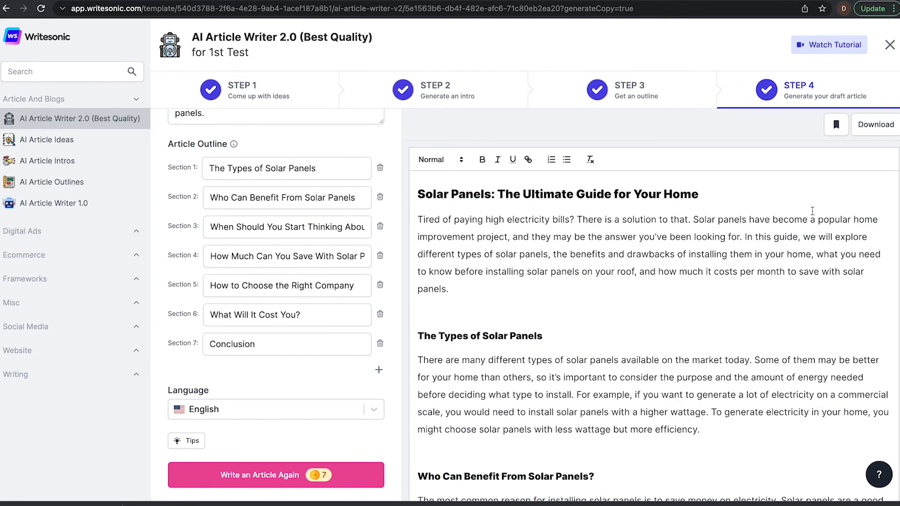
left_click(877, 124)
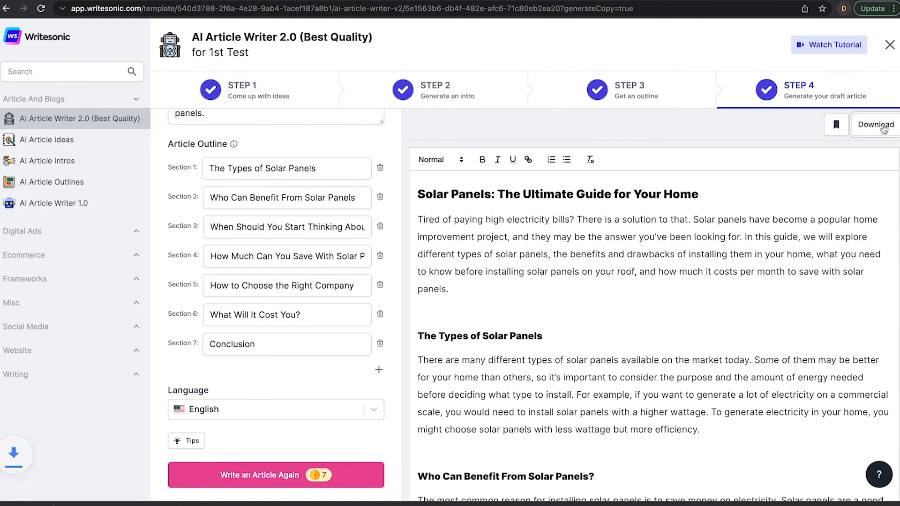